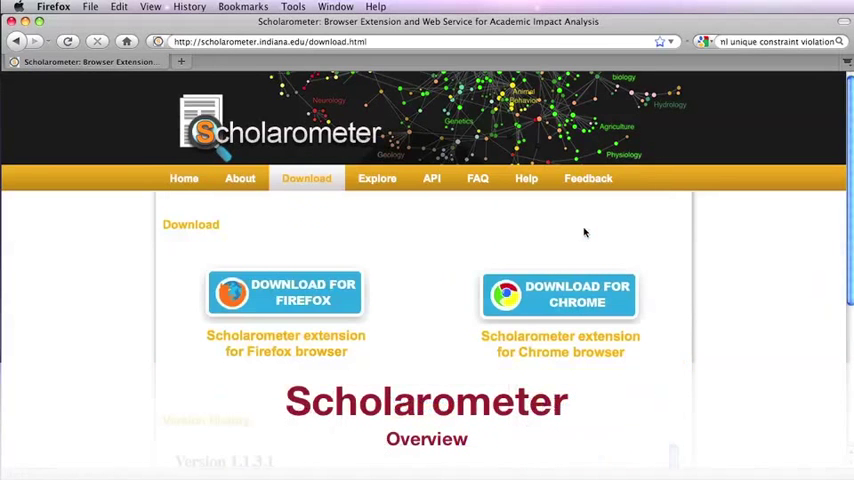
# Add the Scholarometer Sidebar extension to Firefox and confirm its installation.
pyautogui.click(283, 292)
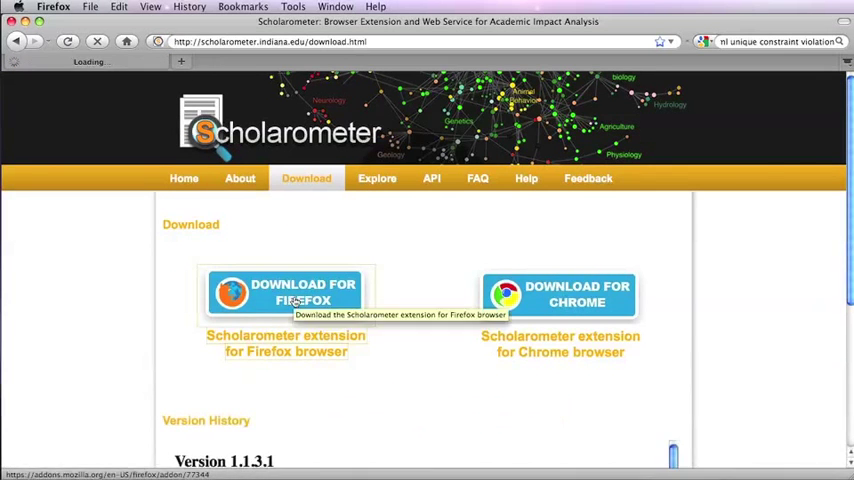
pyautogui.click(285, 292)
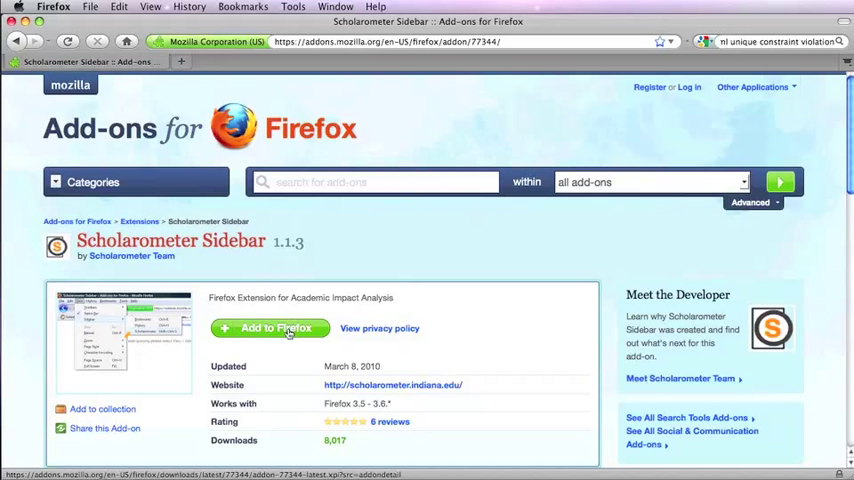
pyautogui.click(270, 328)
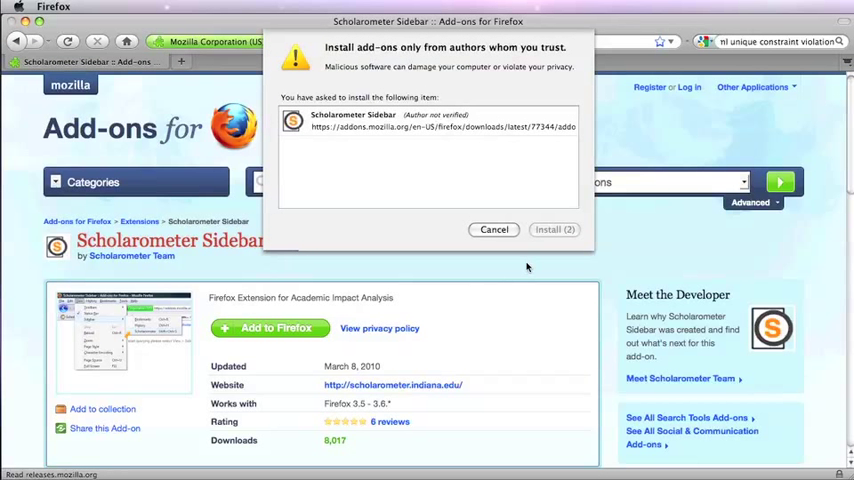
pyautogui.click(493, 229)
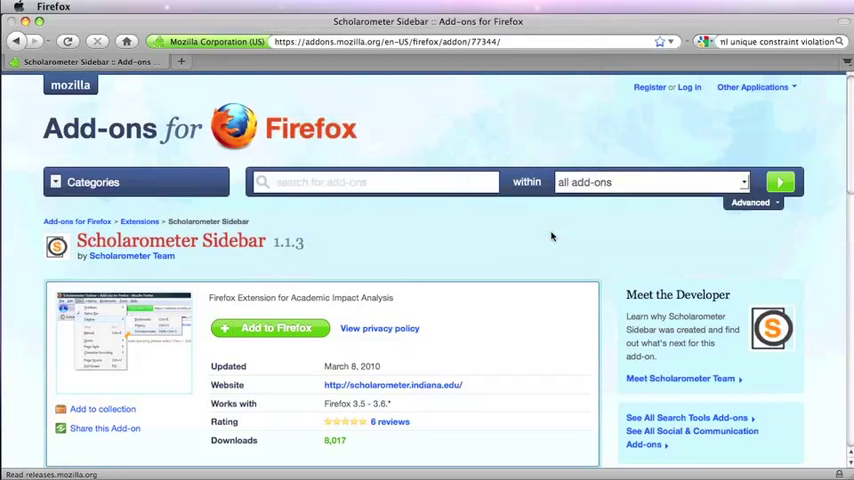
# Show the Scholarometer sidebar and query author 'e ostrom' tagged economics and policy.
pyautogui.click(150, 7)
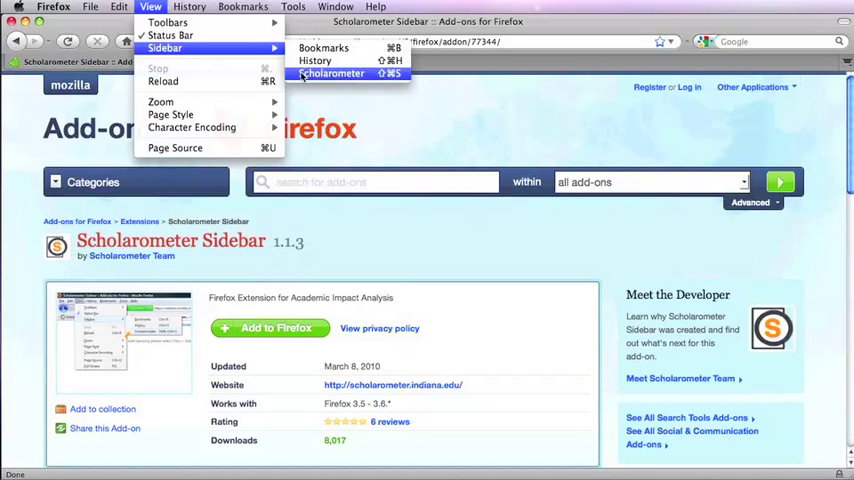
pyautogui.click(334, 73)
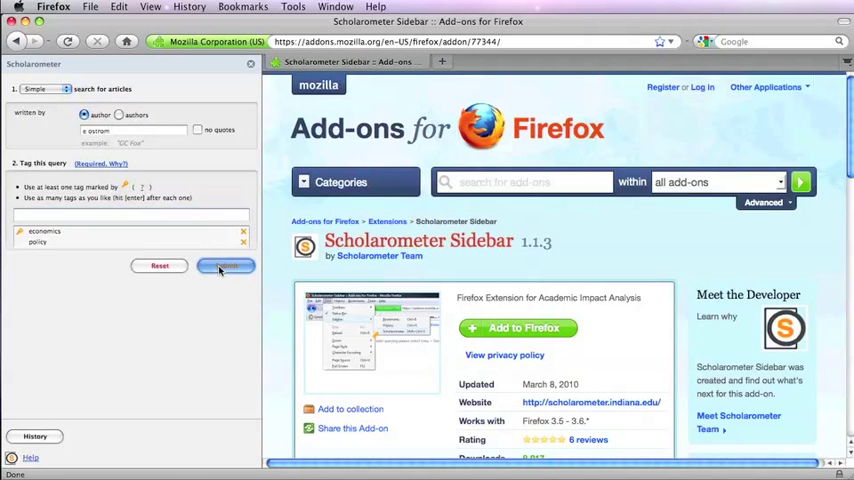
pyautogui.click(225, 265)
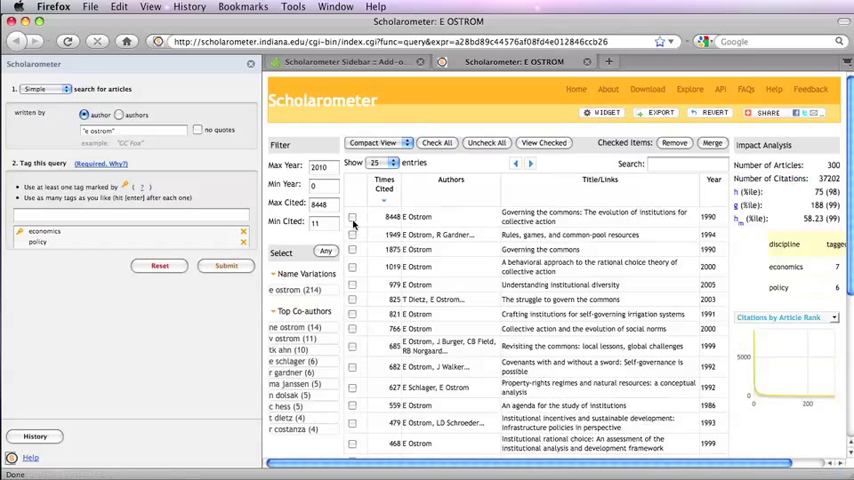
# Merge the two duplicate 'Governing the commons' articles into one entry with 10,397 citations.
pyautogui.click(352, 217)
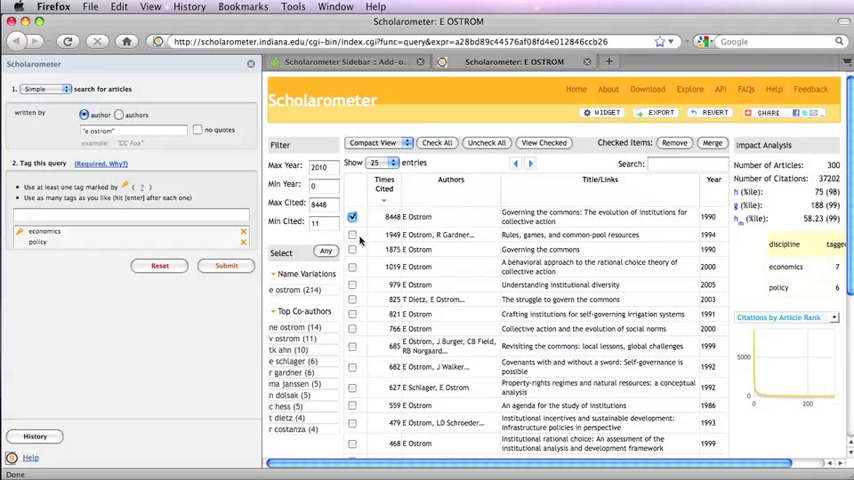
pyautogui.click(352, 235)
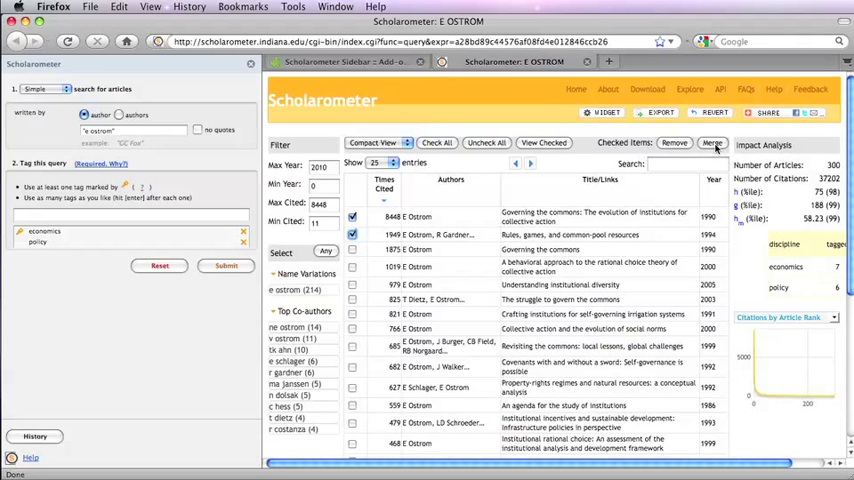
pyautogui.click(712, 149)
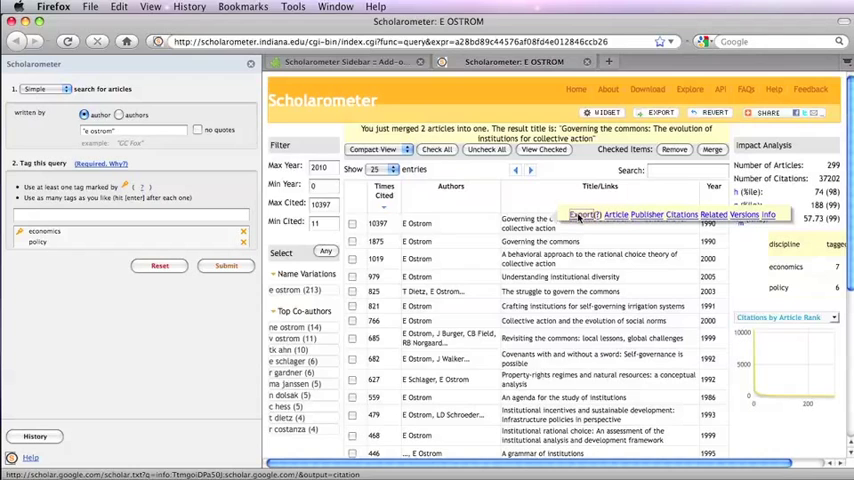
pyautogui.click(585, 214)
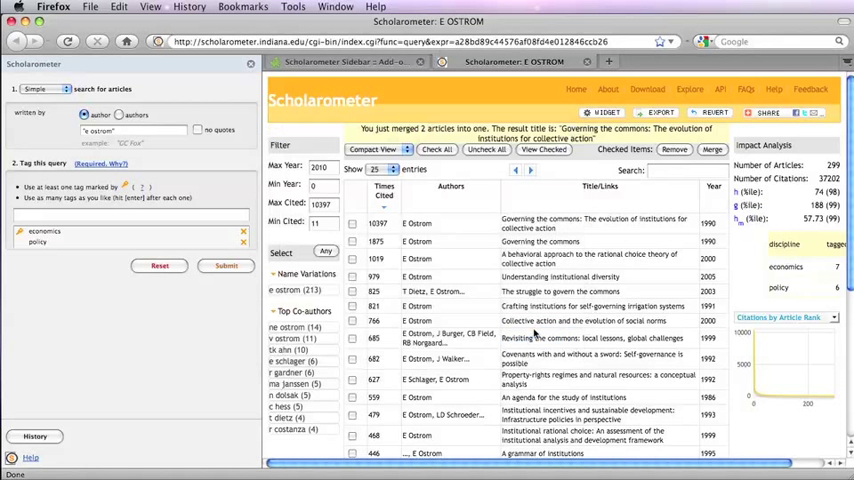
# Save all results as BibTeX file scholarometereostrom.bib, then view the Get Your Widget page.
pyautogui.click(659, 112)
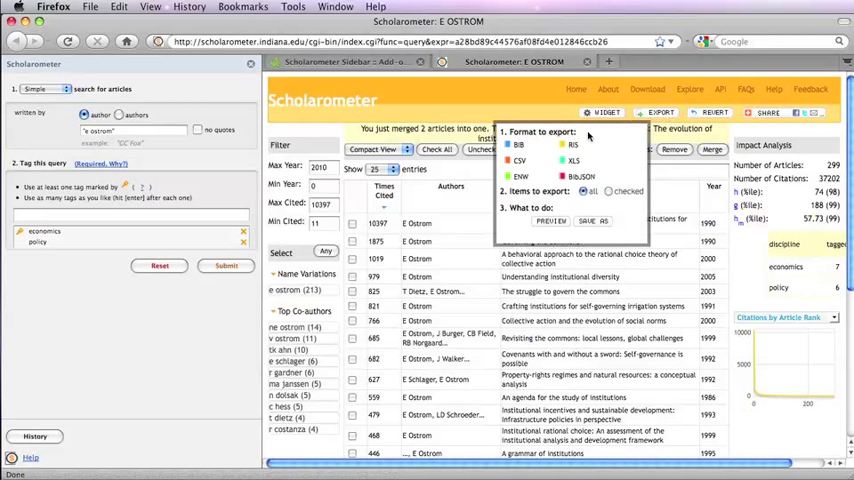
pyautogui.moveTo(570, 211)
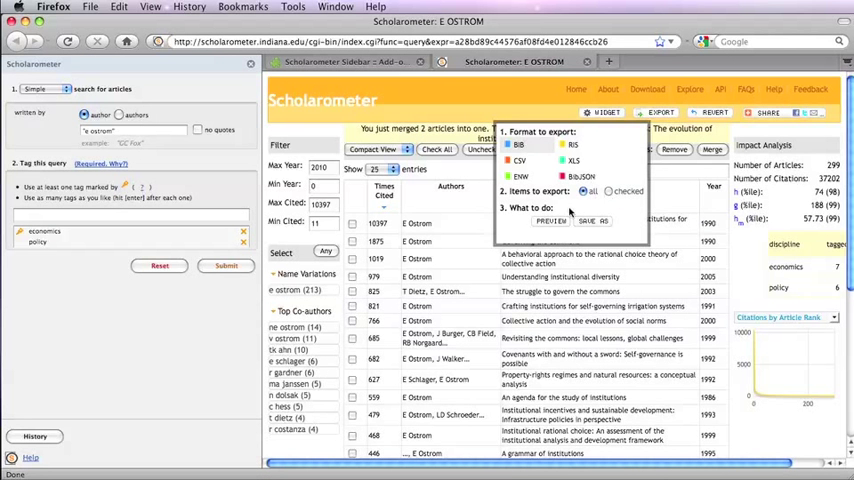
pyautogui.click(593, 221)
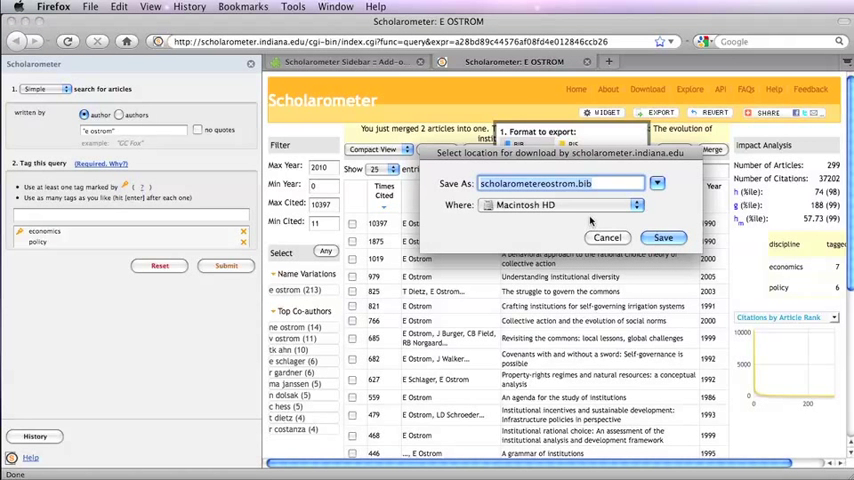
pyautogui.click(607, 237)
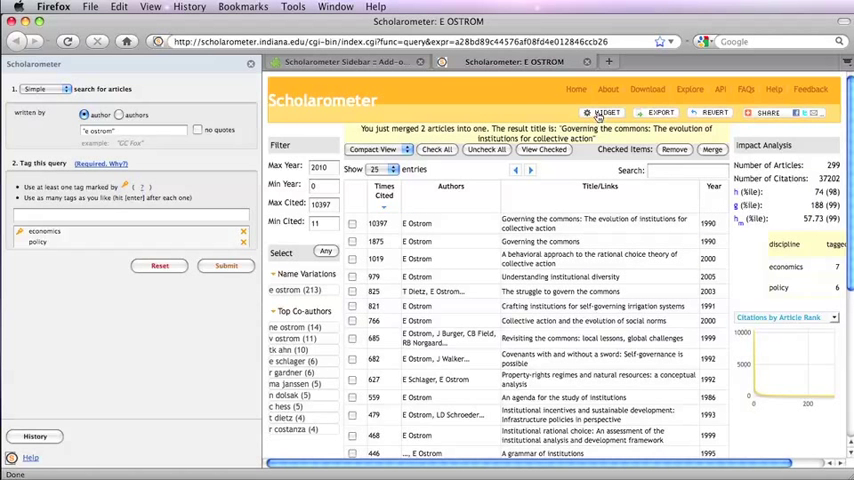
pyautogui.click(605, 112)
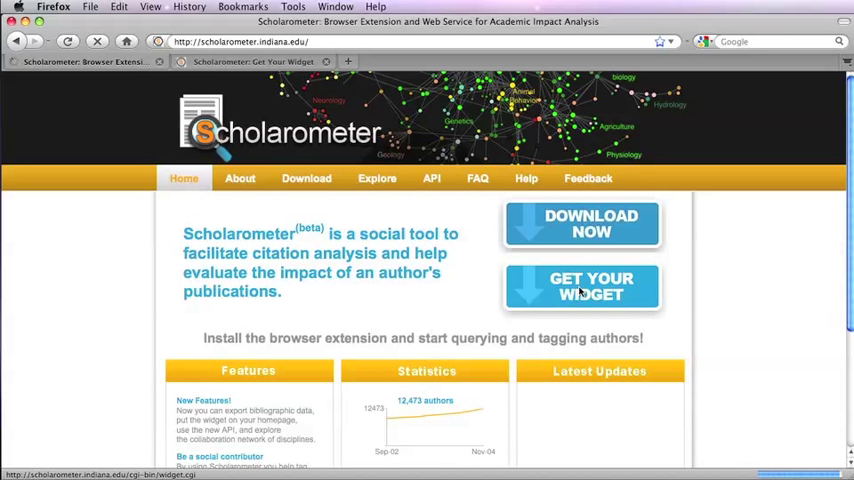
# Open Explore and view Discipline Stats: 12,473 authors, 938,222 articles, h-index 18.2.
pyautogui.click(377, 178)
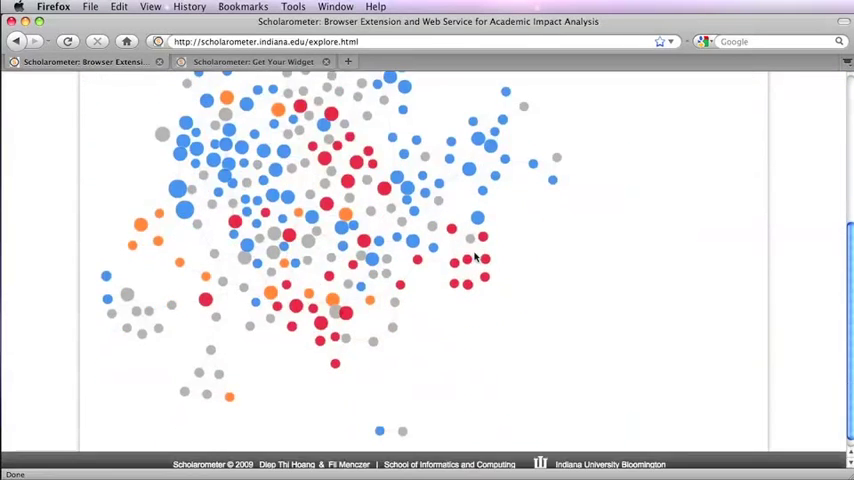
pyautogui.scroll(3)
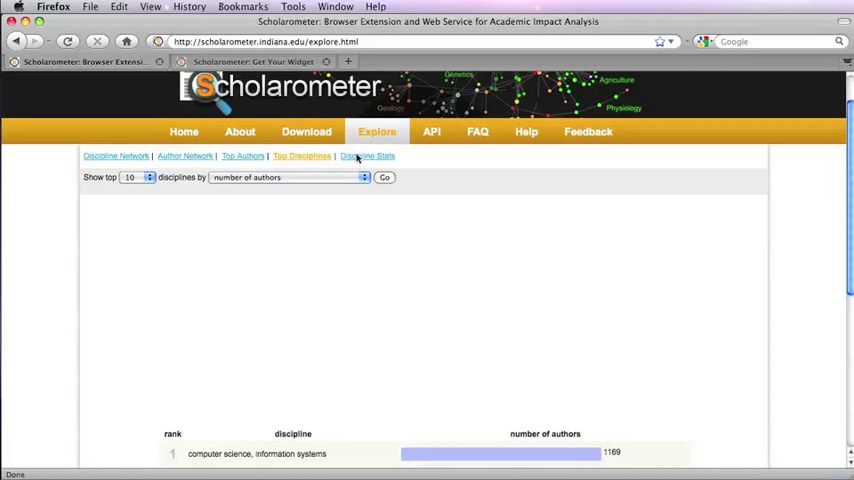
pyautogui.click(364, 155)
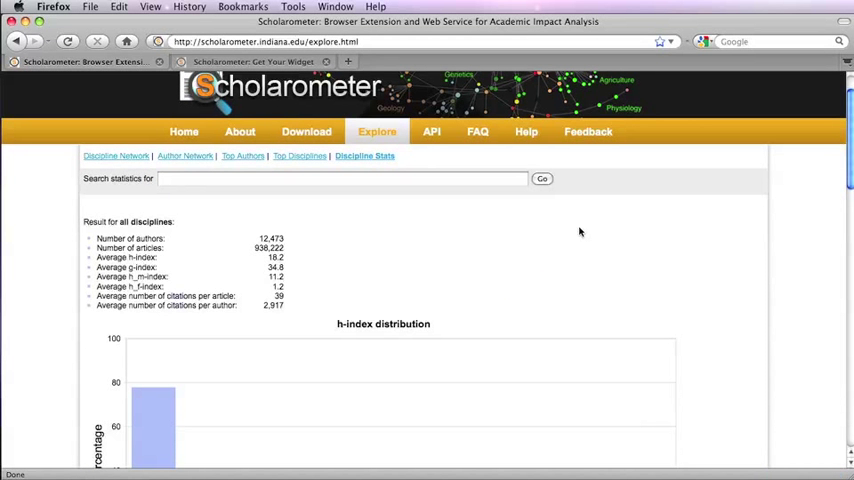
pyautogui.scroll(3)
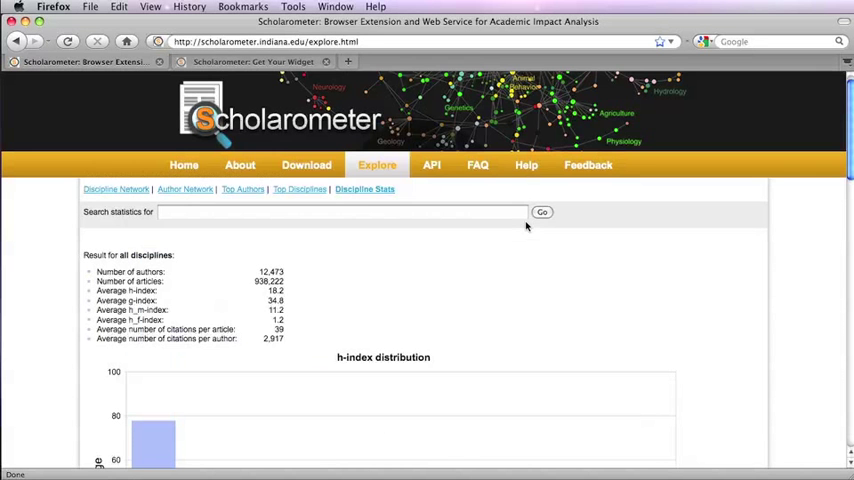
# Visit the API page, try the Tenurometer demo, and return to the documentation.
pyautogui.click(431, 165)
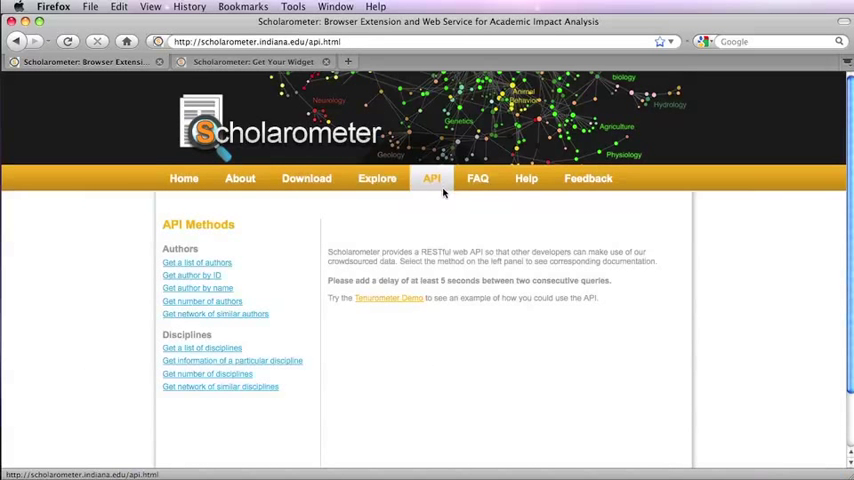
pyautogui.click(388, 297)
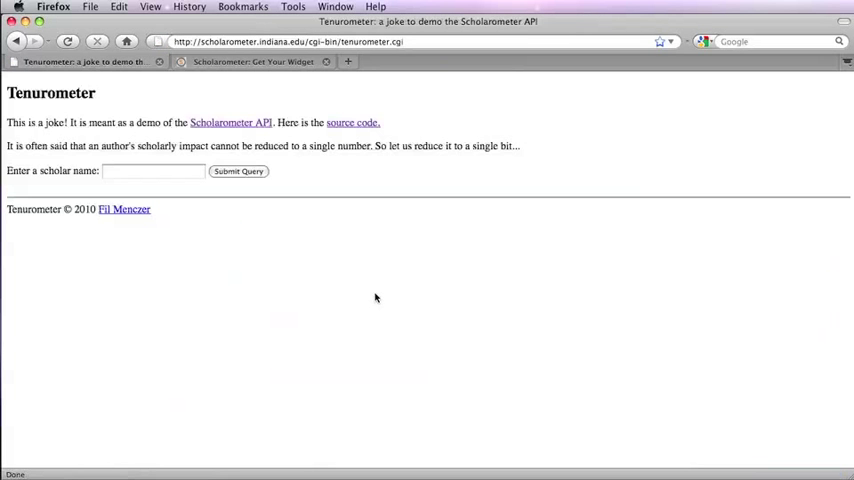
pyautogui.moveTo(376, 298)
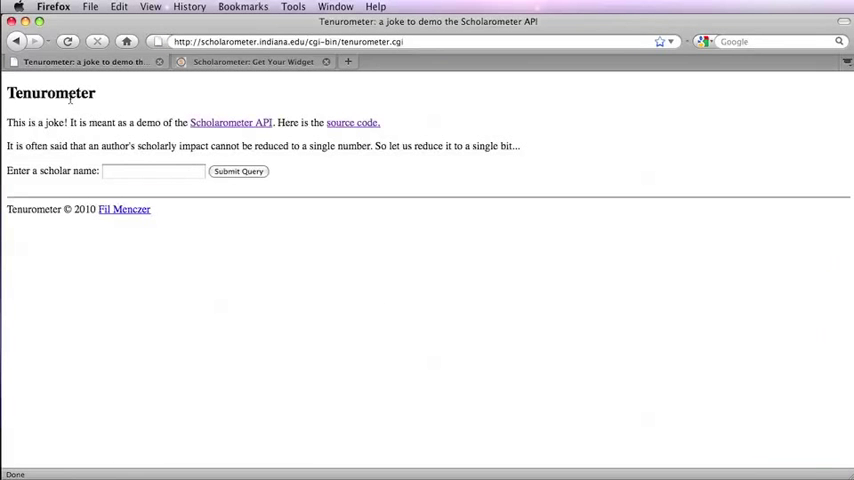
pyautogui.click(230, 122)
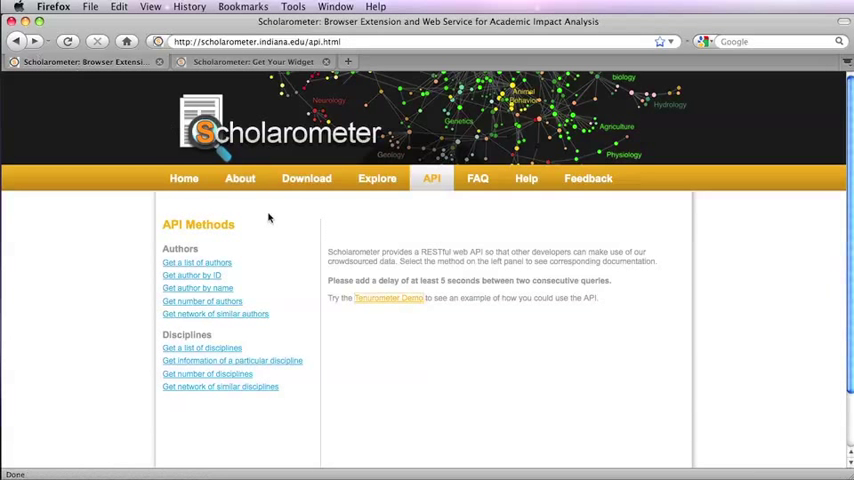
# Show API documentation for getting a list of authors and a network of similar authors.
pyautogui.click(196, 262)
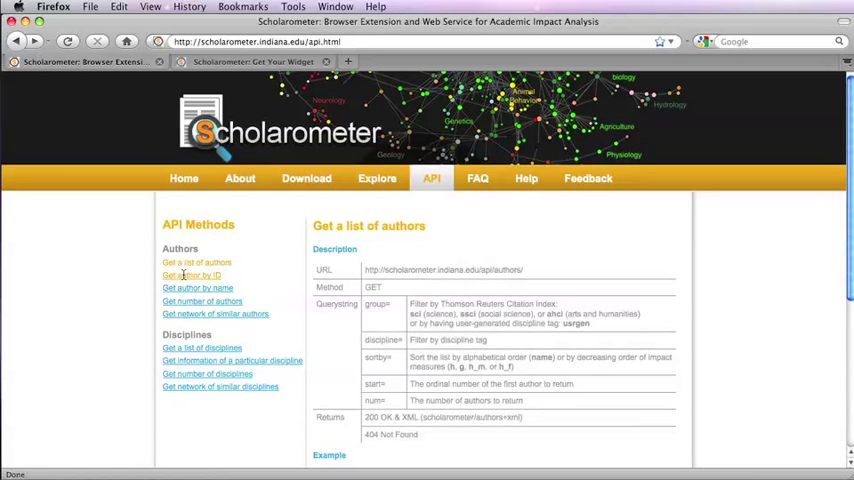
pyautogui.click(215, 313)
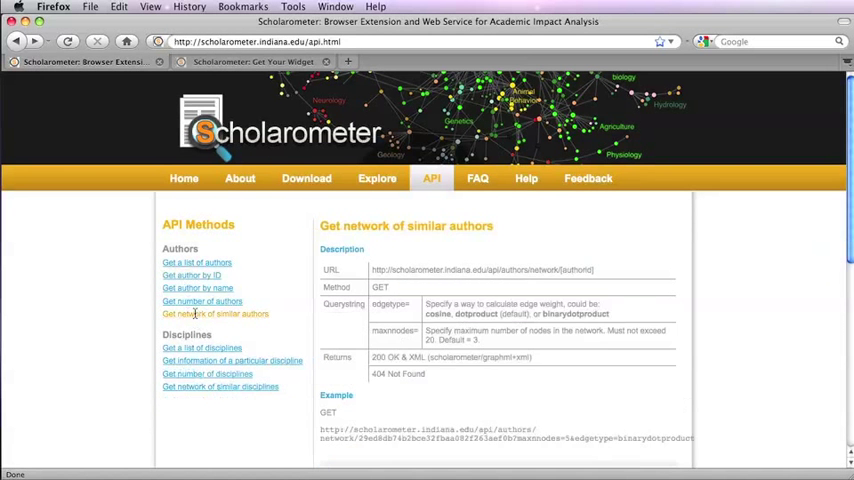
pyautogui.scroll(-3)
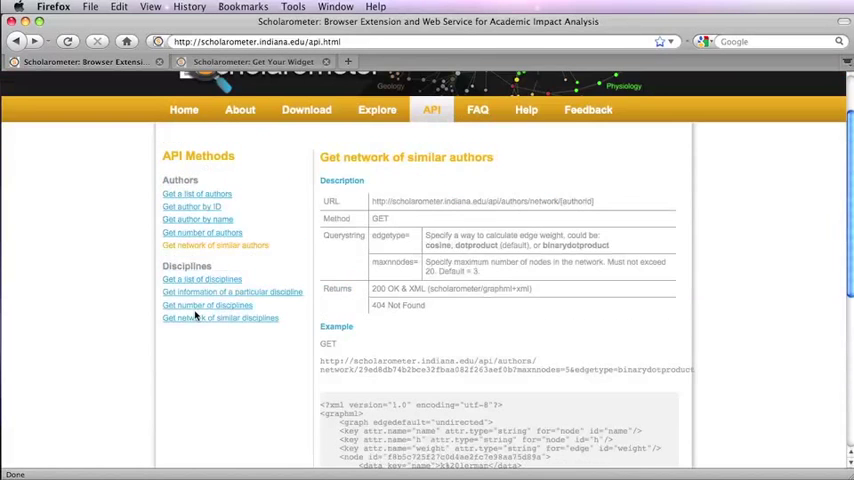